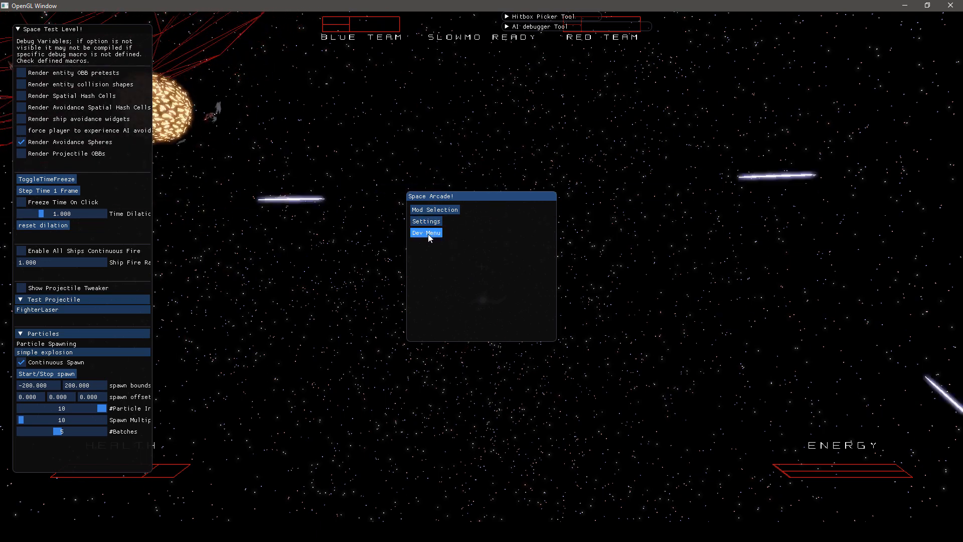
Launch the Model Editor from the Dev Menu and select the asteroid_plain entity.
click(426, 232)
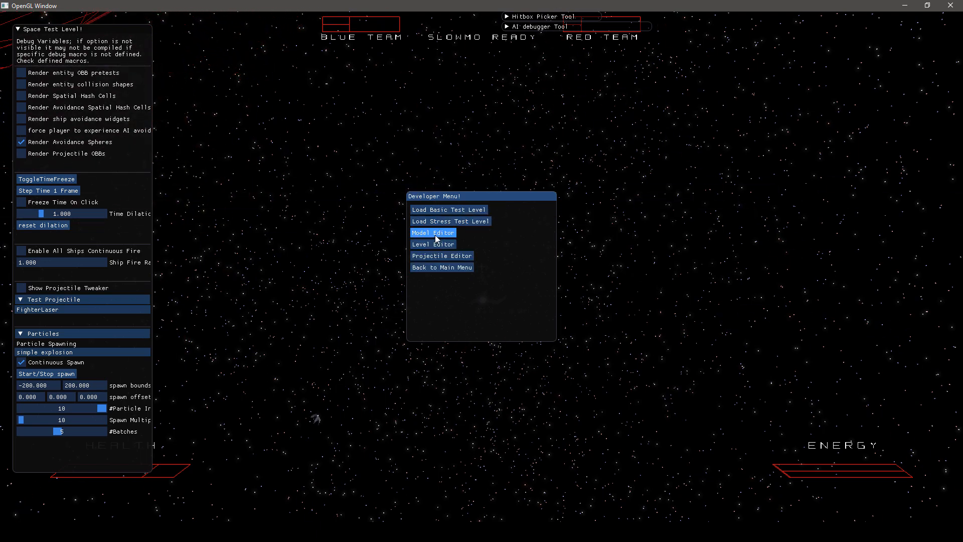
click(433, 232)
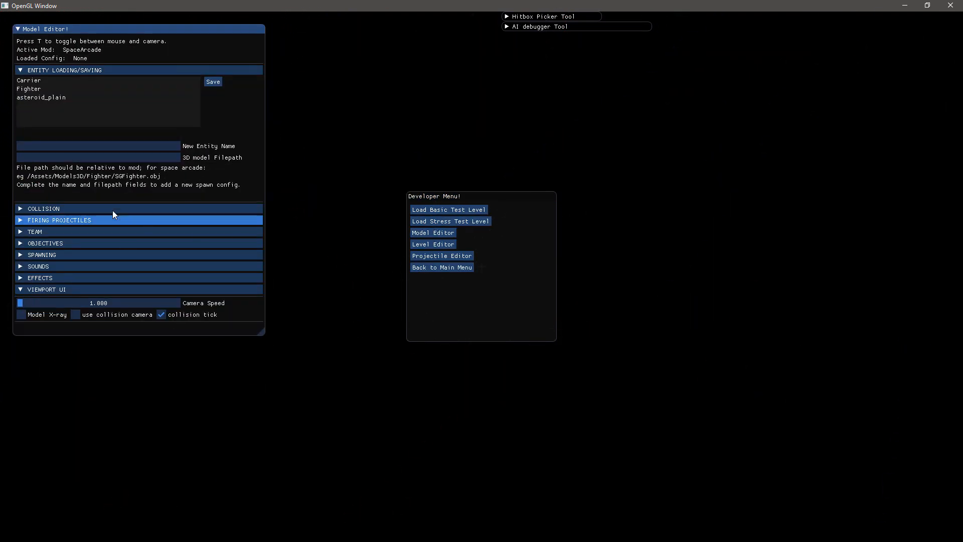
click(40, 97)
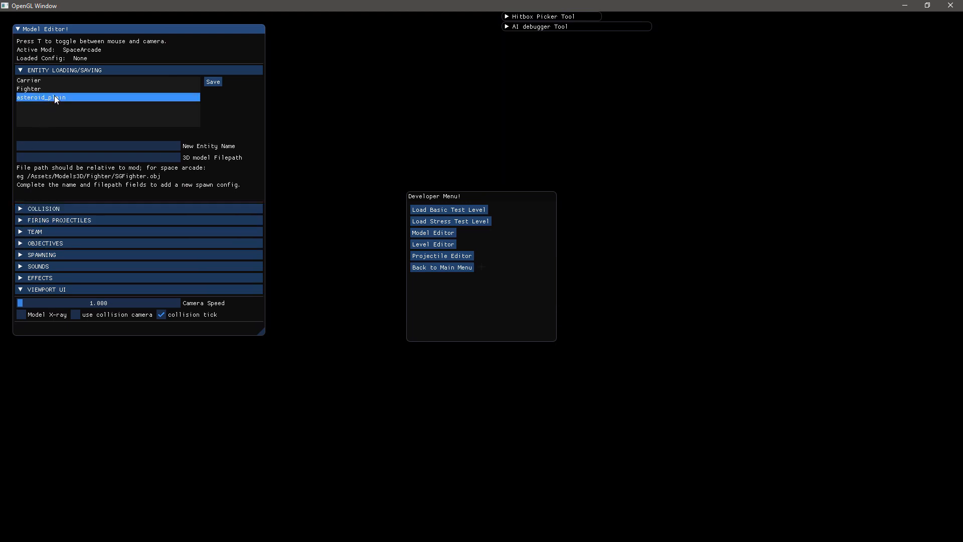